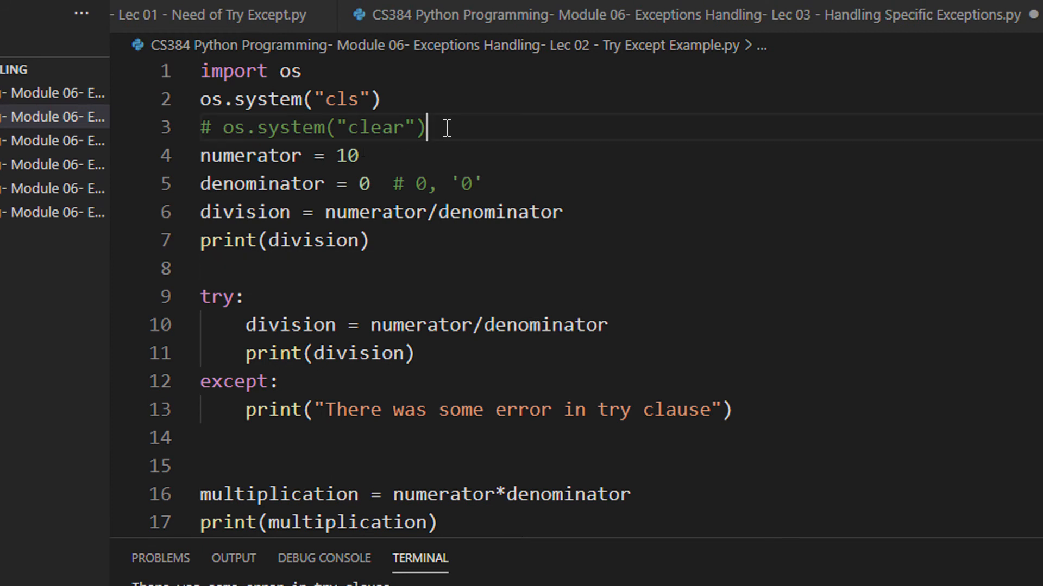
{"action": "mouse_move", "coordinate": [512, 154]}
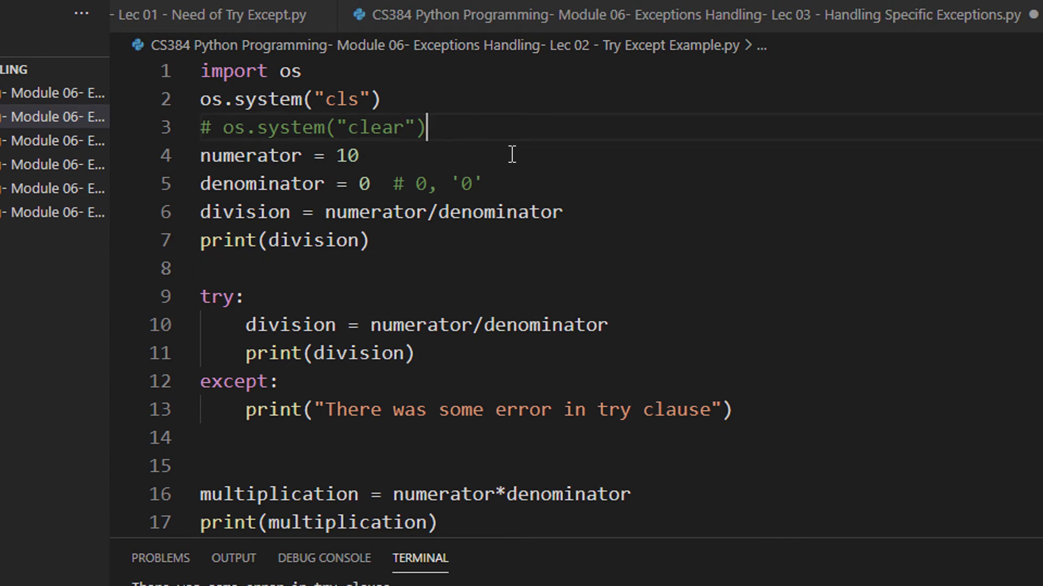
Insert a blank line after the clear comment and run the script to show the ZeroDivisionError traceback
{"action": "key", "text": "Enter"}
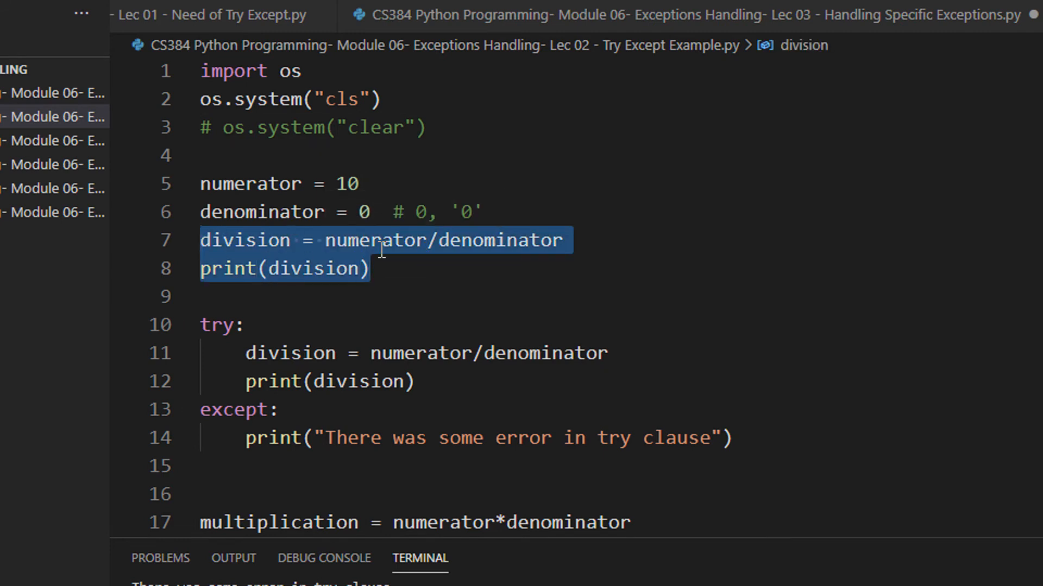
{"action": "left_click", "coordinate": [381, 240]}
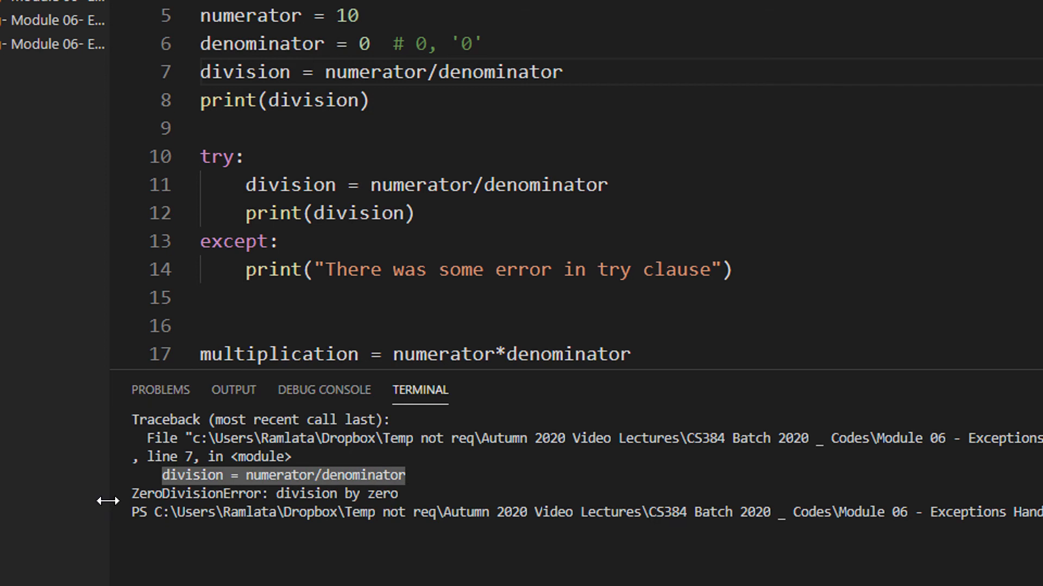
Select and delete the unprotected 'division = numerator/denominator' and 'print(division)' lines
{"action": "scroll", "scroll_direction": "down", "scroll_amount": 3}
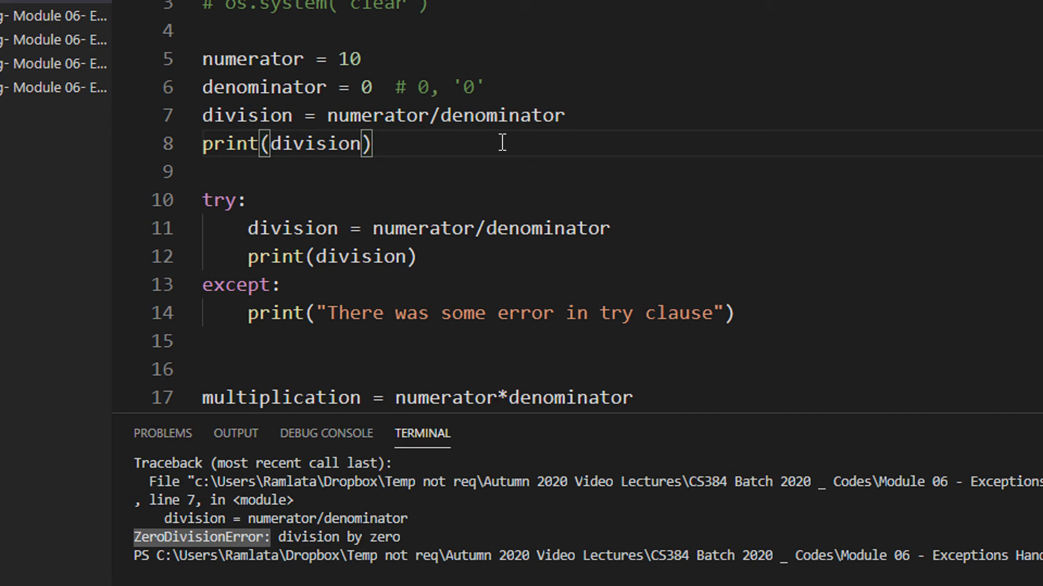
{"action": "mouse_move", "coordinate": [327, 230]}
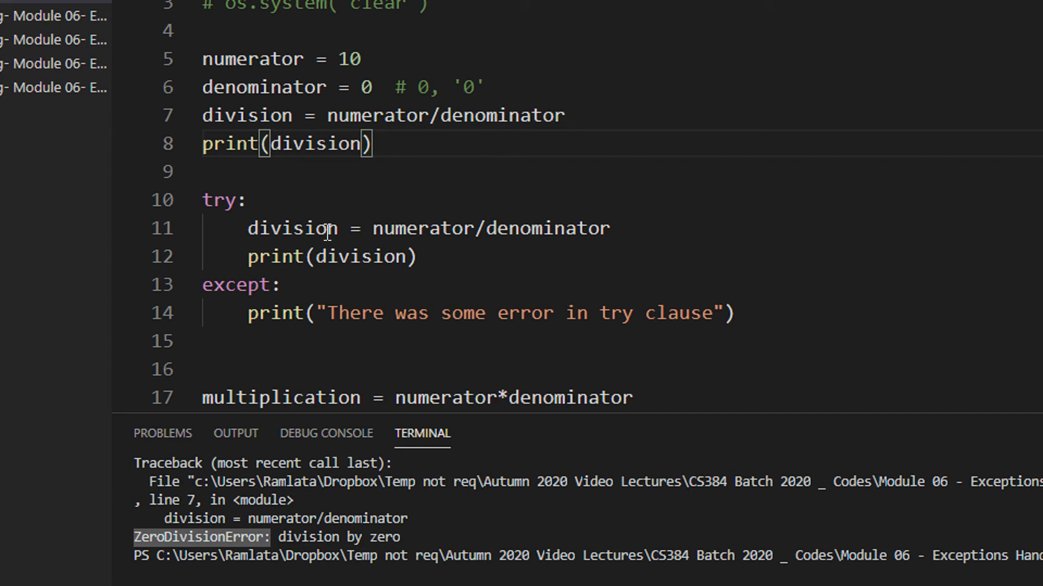
{"action": "left_click_drag", "start_coordinate": [202, 115], "coordinate": [519, 115]}
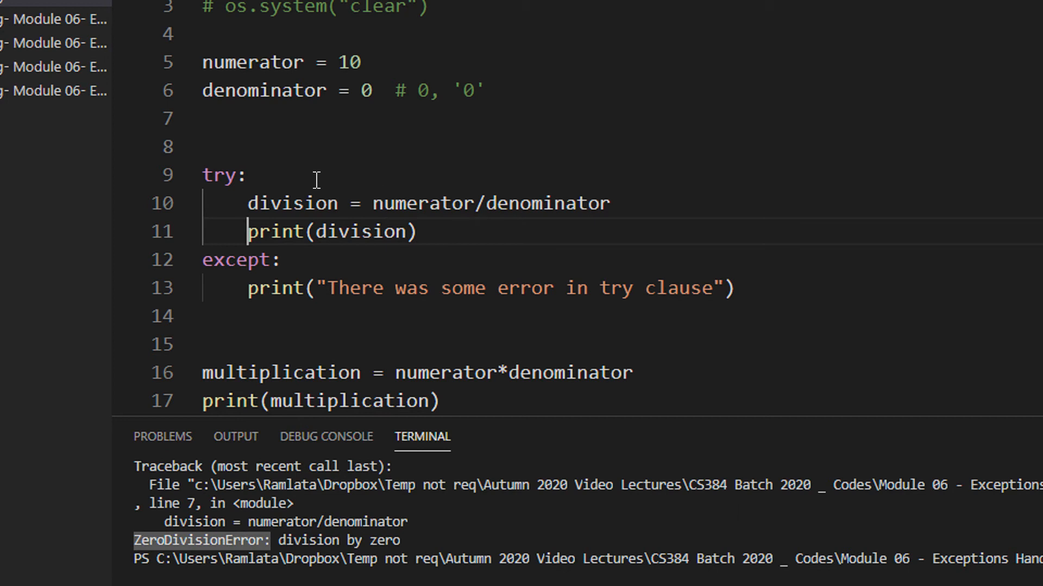
{"action": "mouse_move", "coordinate": [240, 166]}
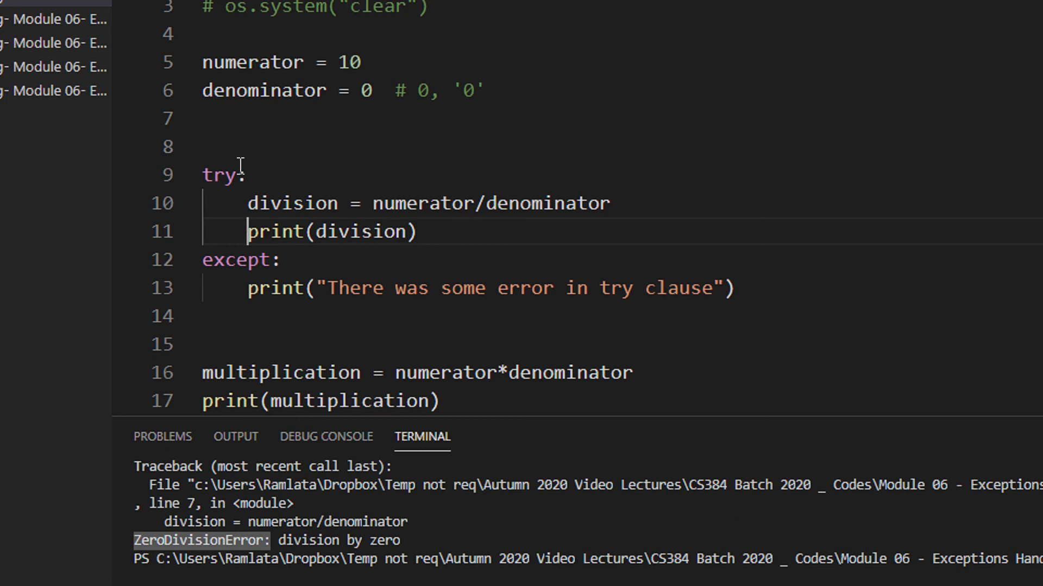
{"action": "mouse_move", "coordinate": [281, 260]}
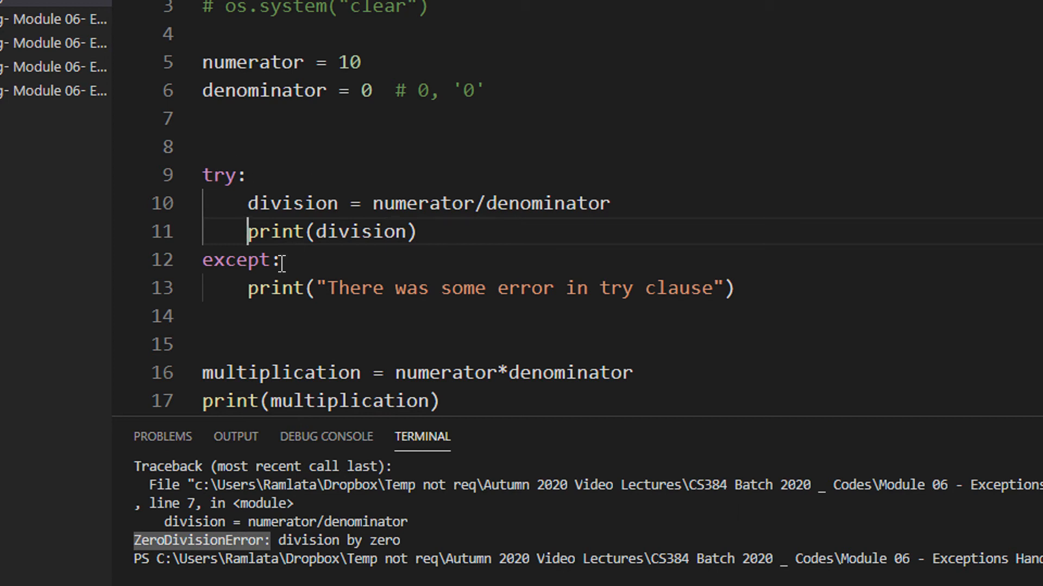
{"action": "double_click", "coordinate": [219, 175]}
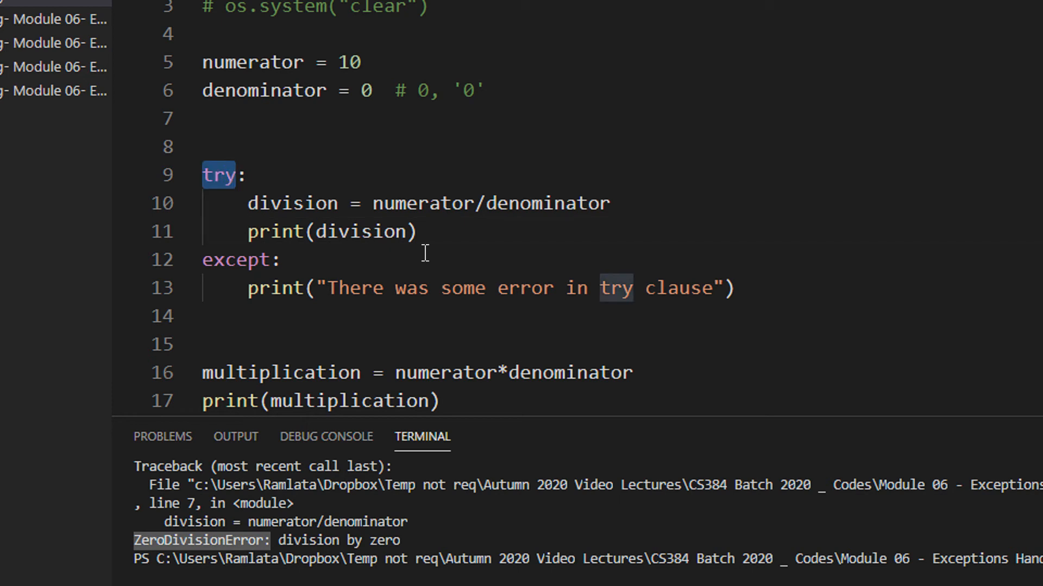
{"action": "left_click_drag", "start_coordinate": [202, 174], "coordinate": [416, 232]}
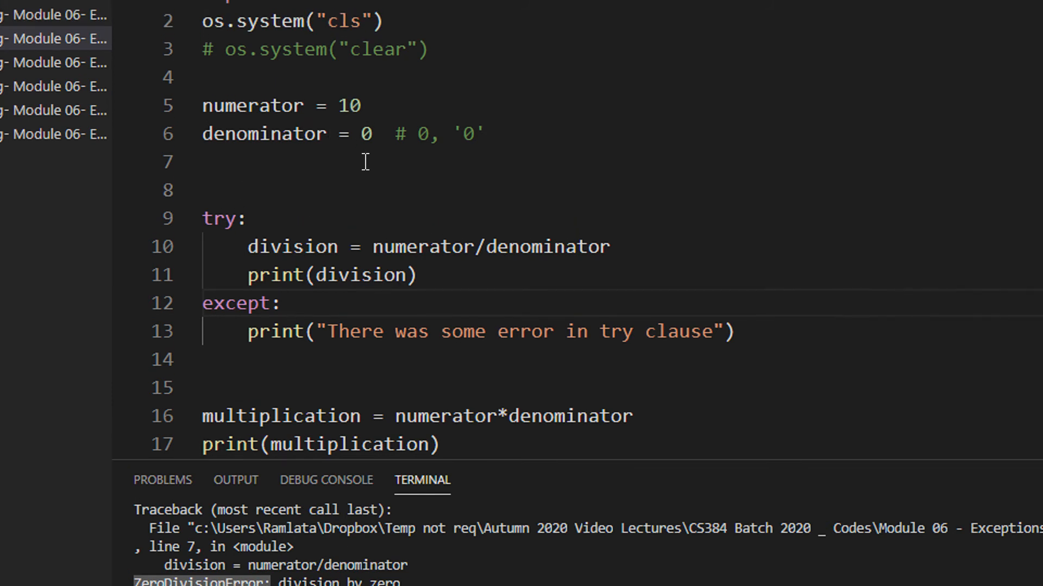
{"action": "double_click", "coordinate": [218, 218]}
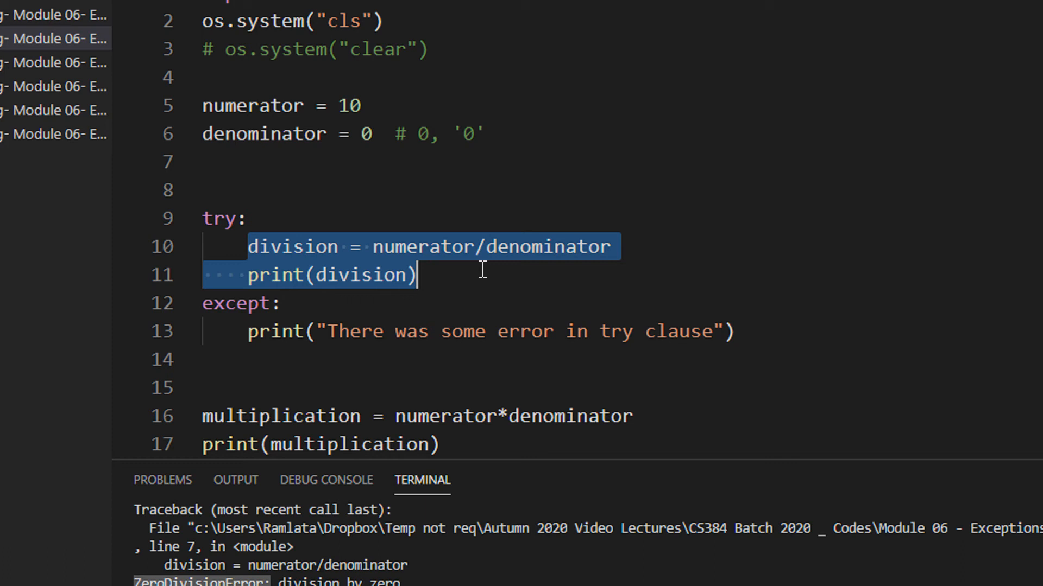
{"action": "left_click", "coordinate": [293, 332]}
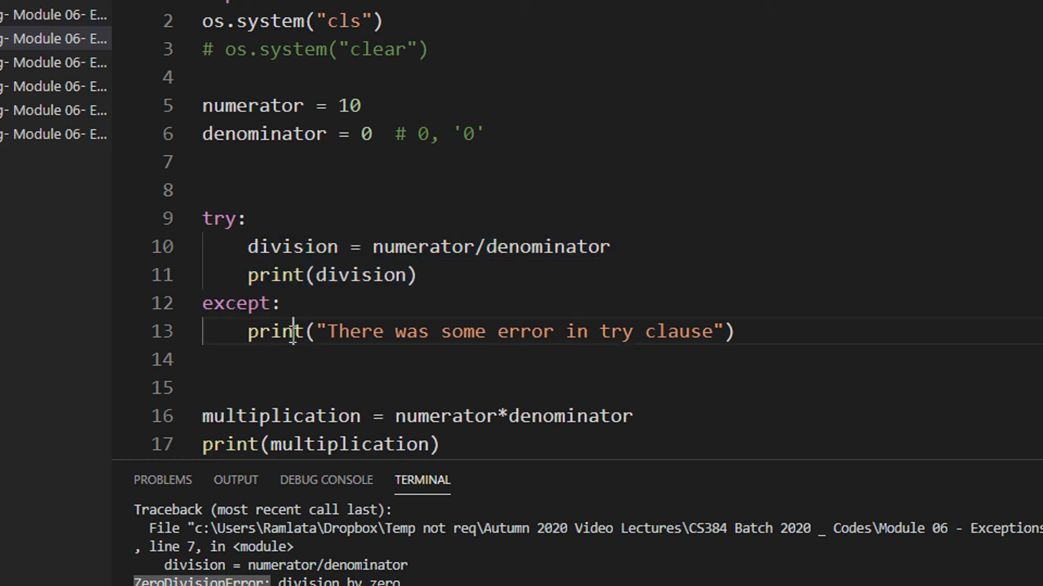
{"action": "left_click_drag", "start_coordinate": [302, 332], "coordinate": [735, 331]}
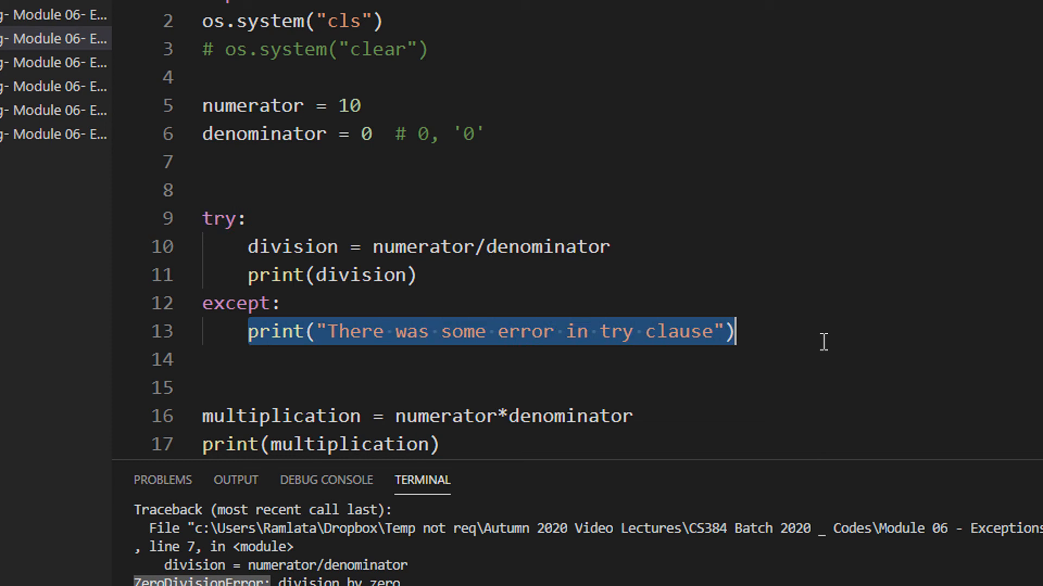
{"action": "type", "text": "print(\"Have A Good Day!\")"}
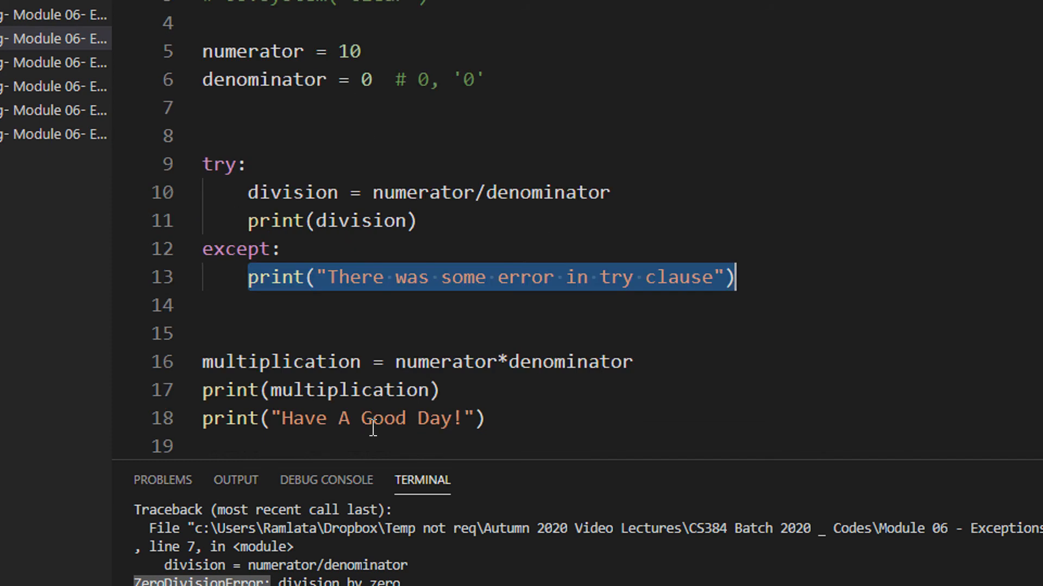
{"action": "left_click", "coordinate": [492, 135]}
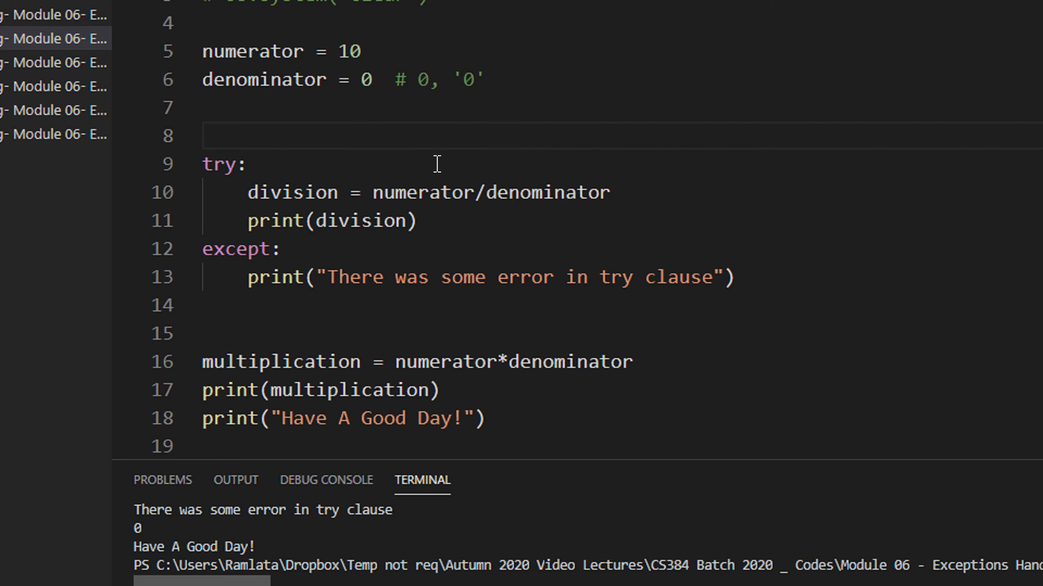
{"action": "scroll", "scroll_direction": "down", "scroll_amount": 3}
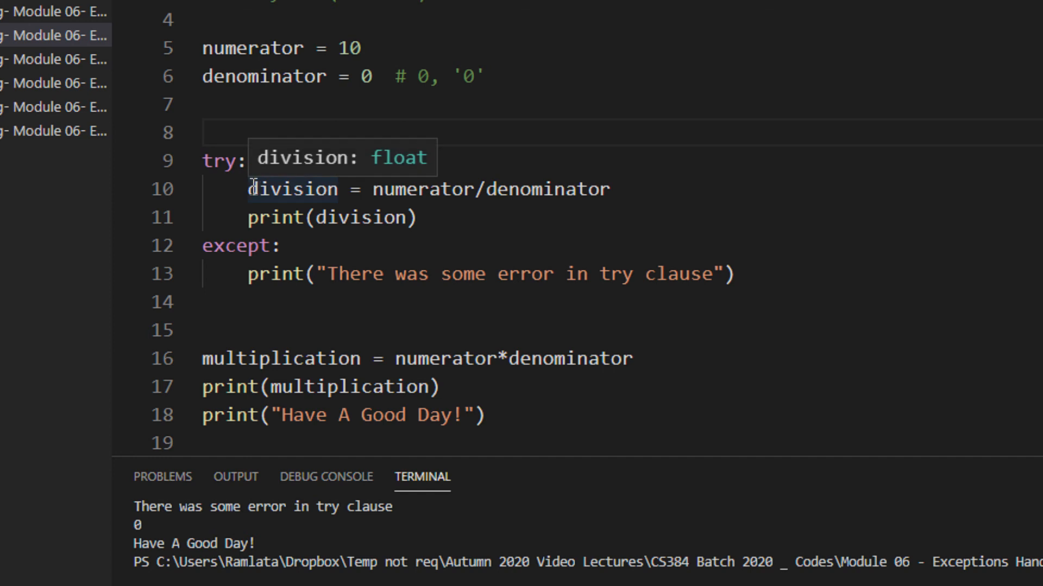
{"action": "left_click_drag", "start_coordinate": [249, 189], "coordinate": [608, 189]}
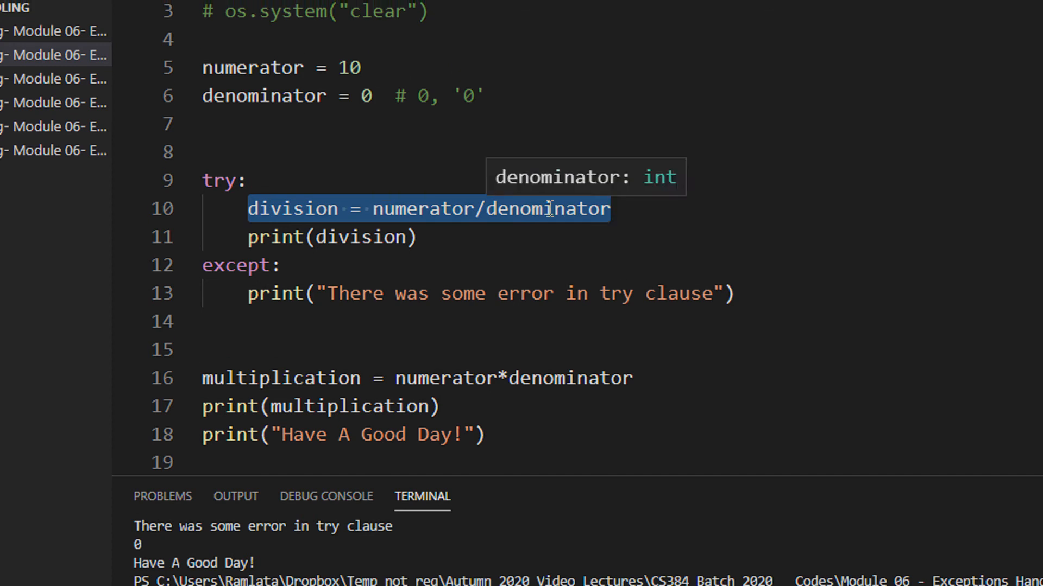
{"action": "mouse_move", "coordinate": [629, 209]}
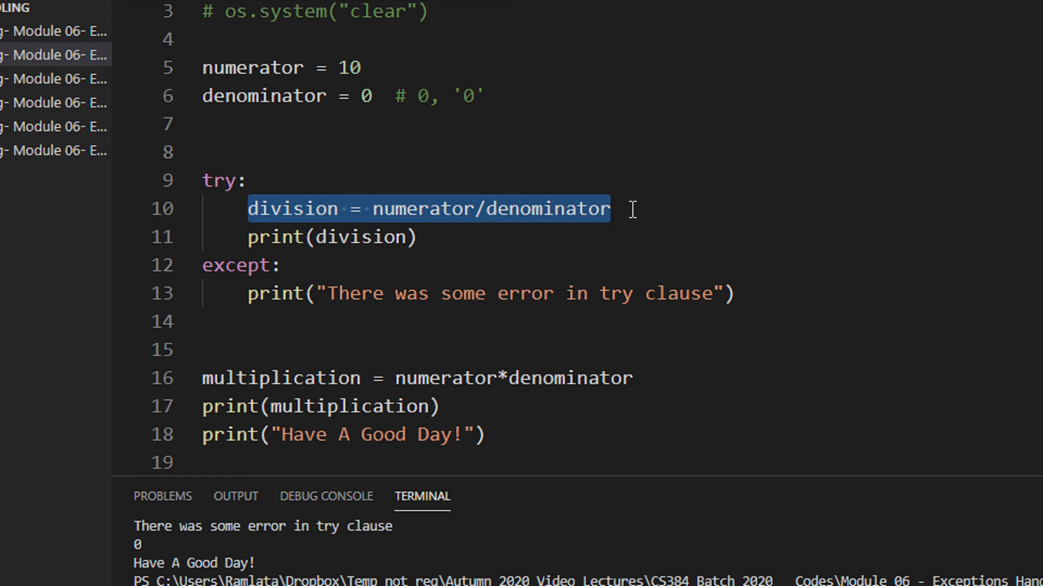
Add an '#error' comment to the division line and copy the except print into the try block
{"action": "type", "text": "#"}
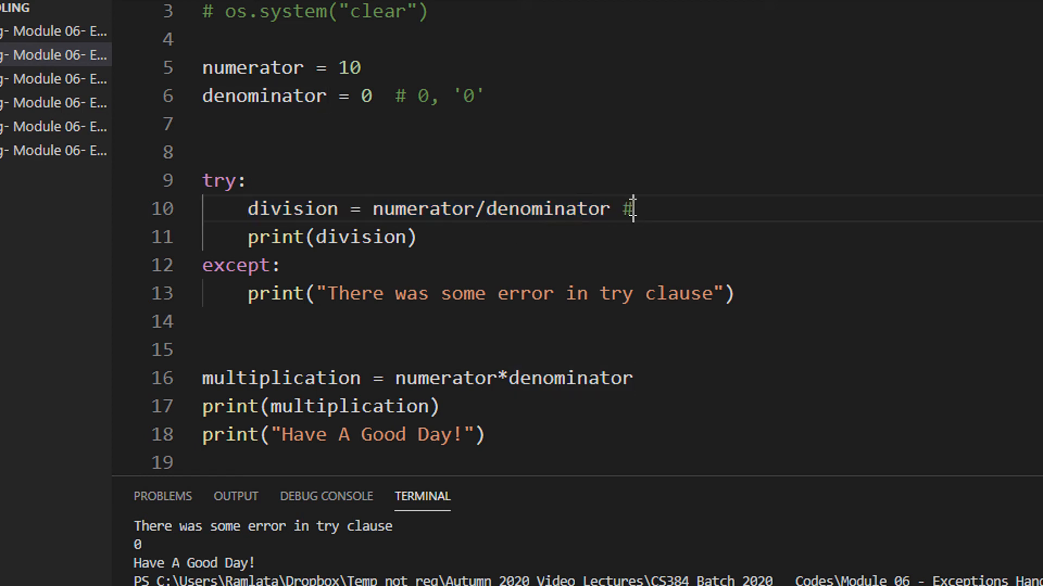
{"action": "type", "text": "error"}
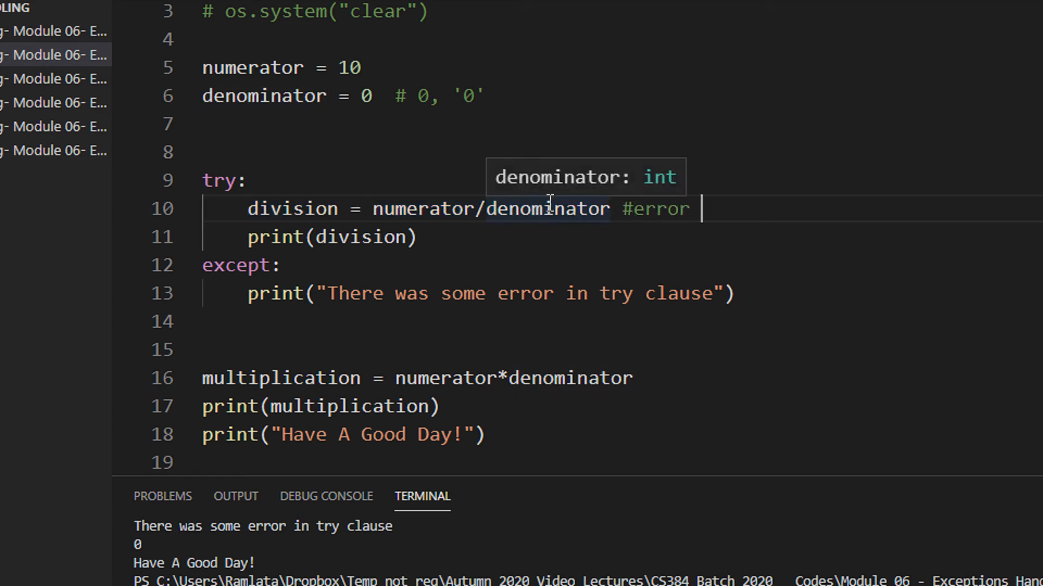
{"action": "mouse_move", "coordinate": [412, 267]}
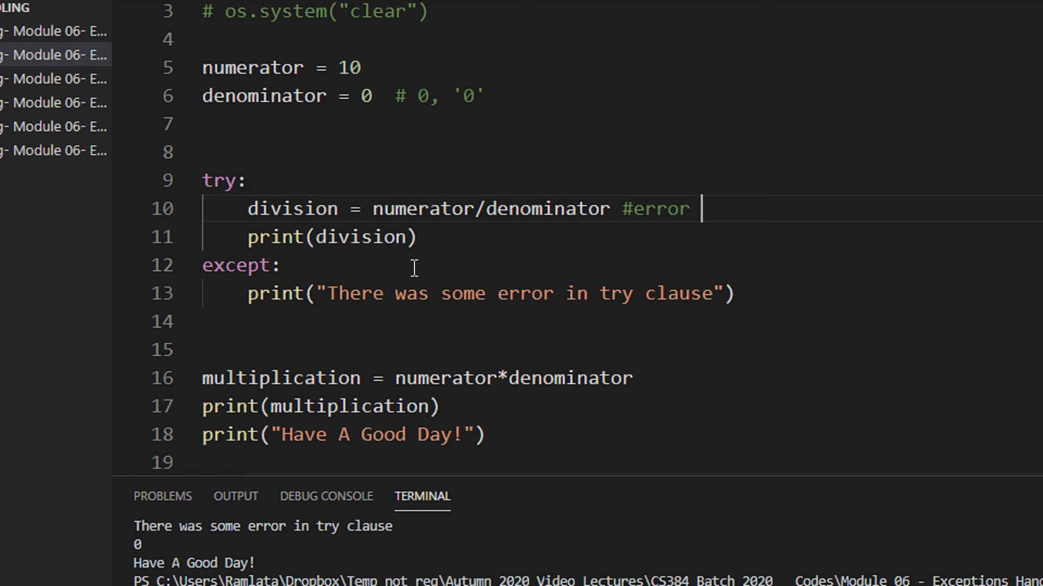
{"action": "double_click", "coordinate": [237, 265]}
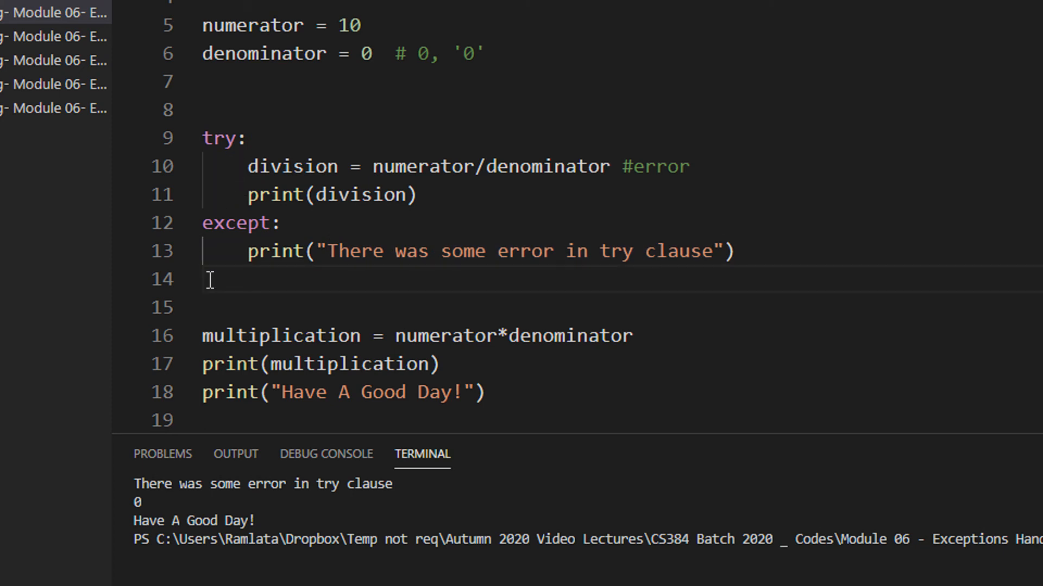
{"action": "double_click", "coordinate": [279, 335]}
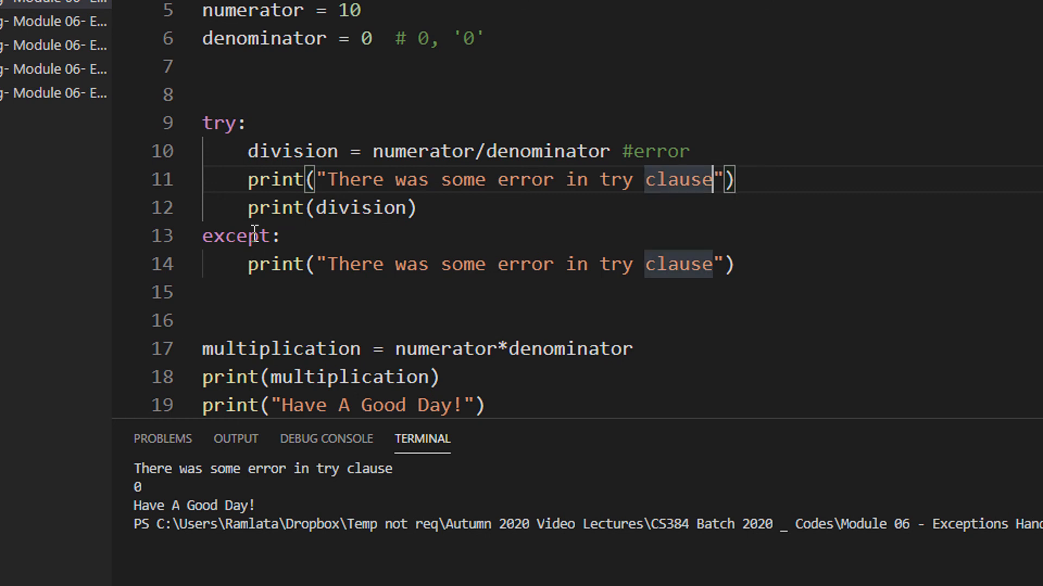
Print 'Hi There' after the division and 'An apple a day keeps the doctor away !' before it
{"action": "type", "text": "int(\"Hi"}
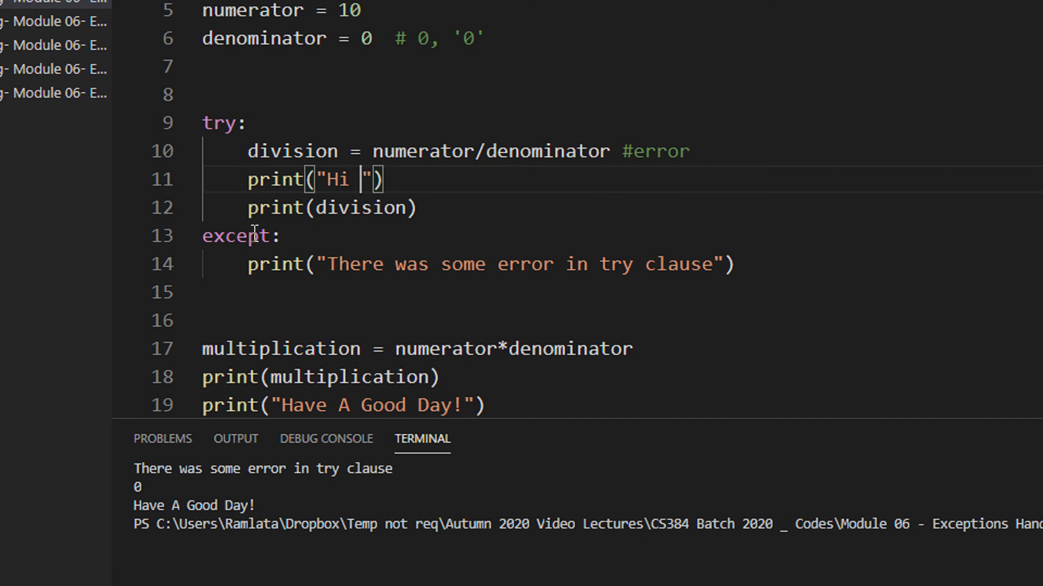
{"action": "type", "text": "There"}
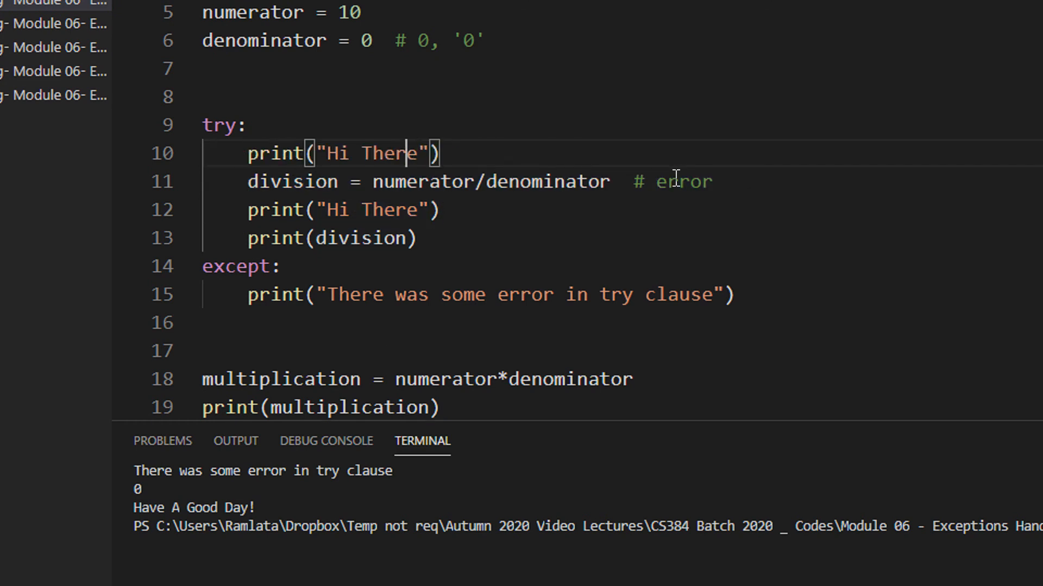
{"action": "double_click", "coordinate": [369, 153]}
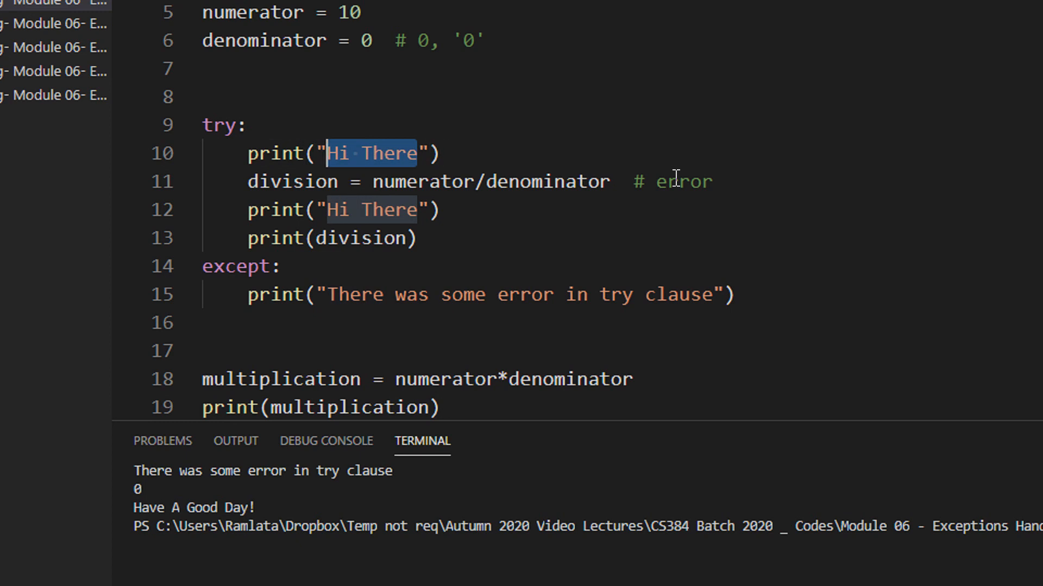
{"action": "type", "text": "A"}
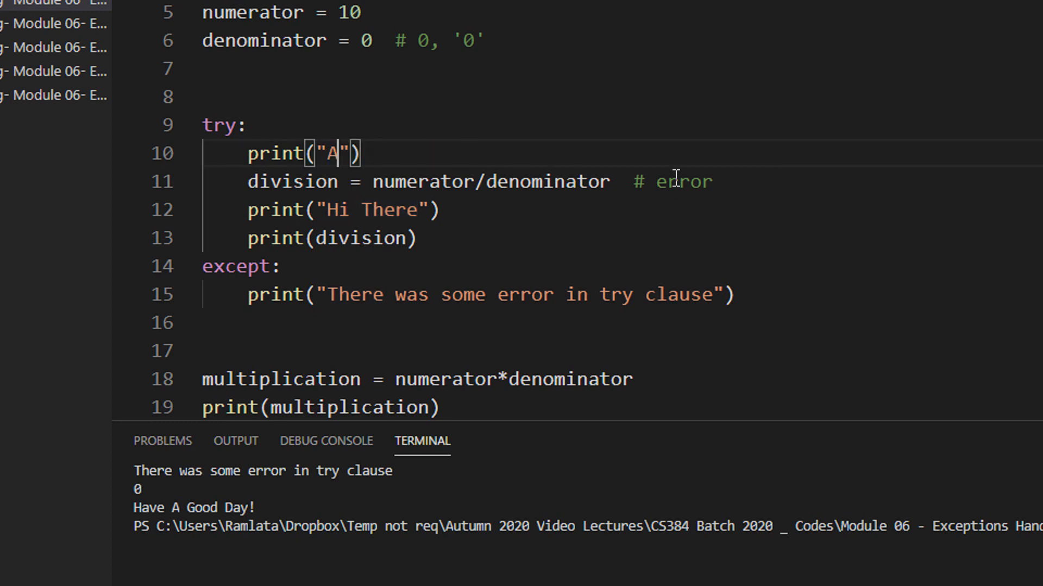
{"action": "type", "text": "n apple a day keeps the"}
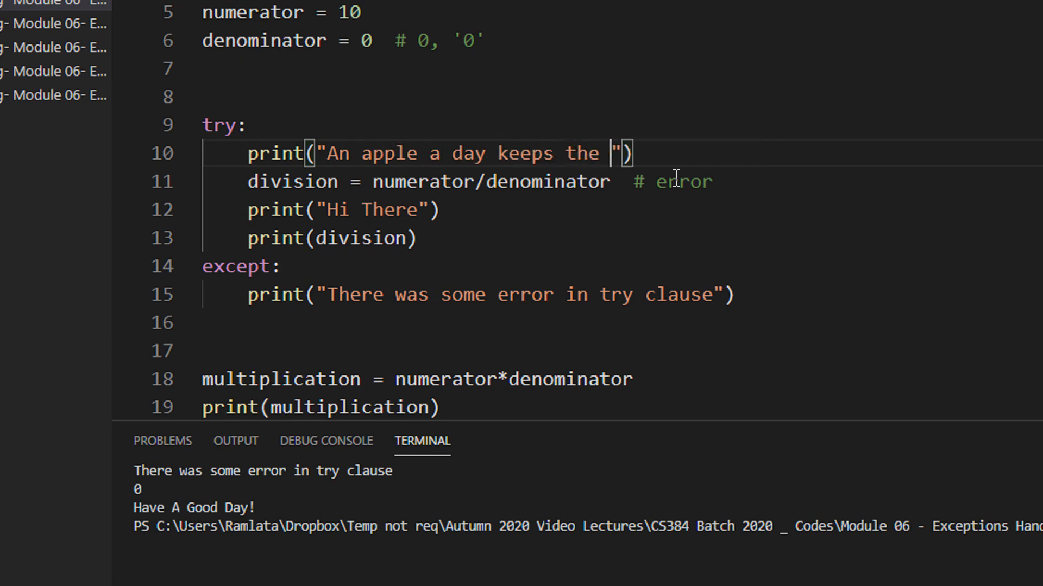
{"action": "type", "text": "doctor away !"}
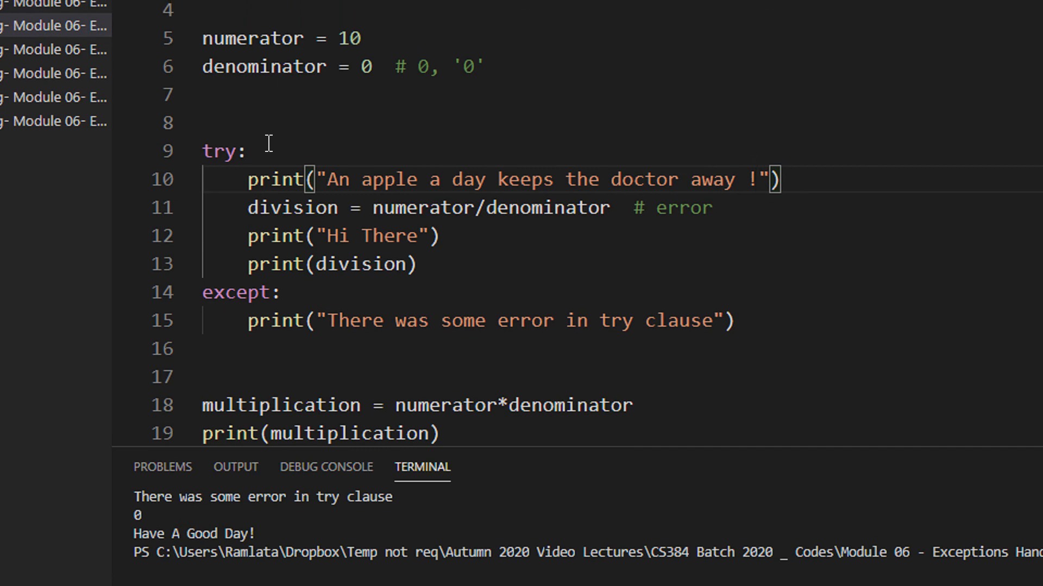
Re-run the script and check the apple-a-day line appears, then the error message, without a crash
{"action": "left_click_drag", "start_coordinate": [247, 180], "coordinate": [765, 180]}
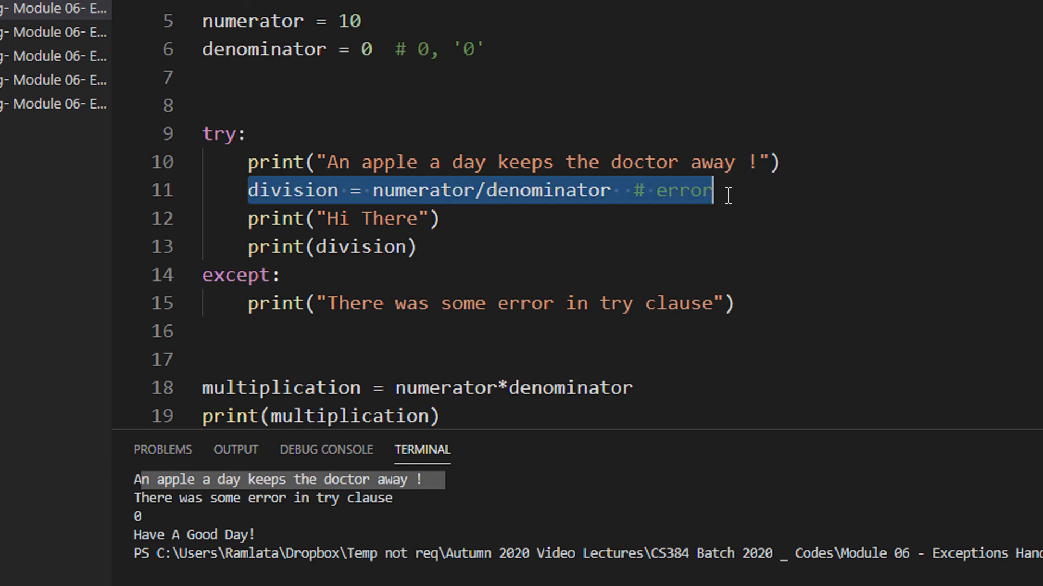
{"action": "mouse_move", "coordinate": [669, 251]}
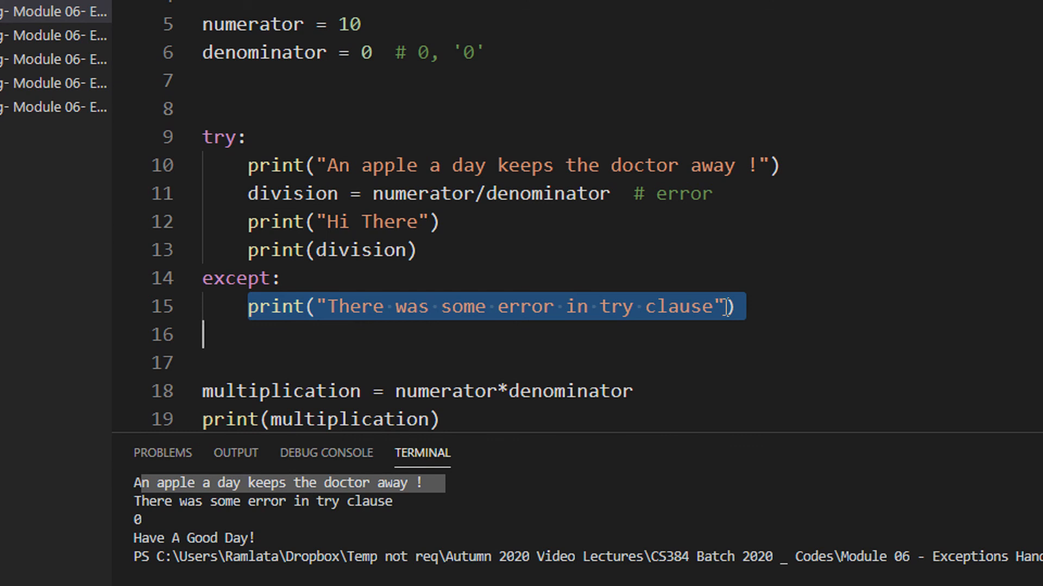
{"action": "mouse_move", "coordinate": [406, 335]}
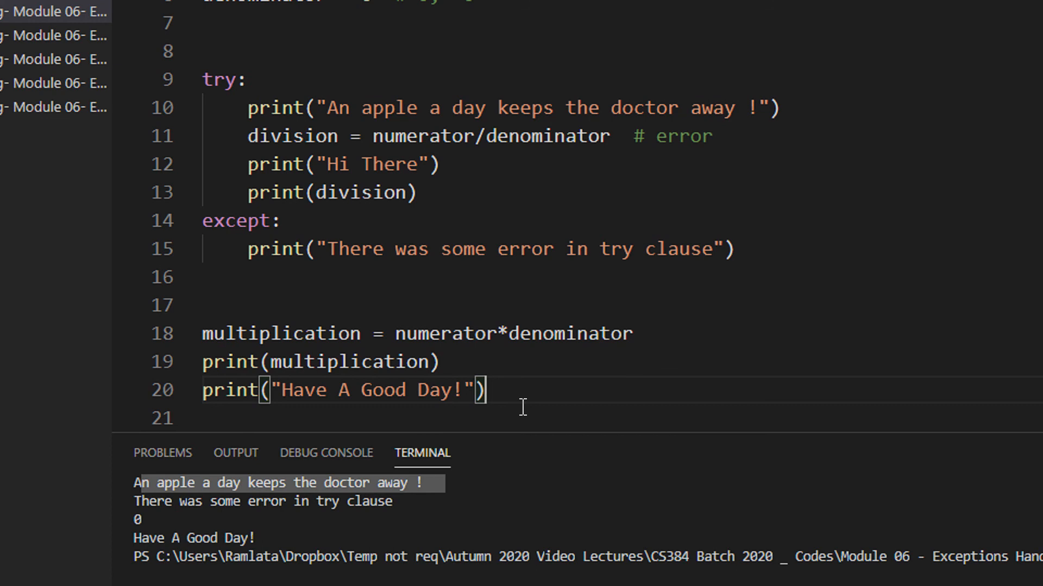
{"action": "scroll", "scroll_direction": "down", "scroll_amount": 3}
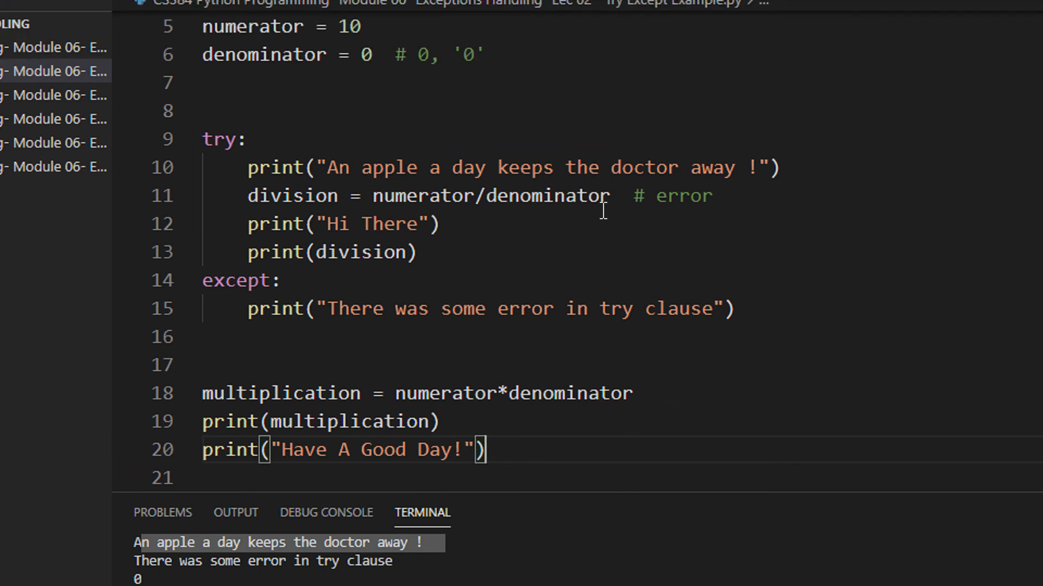